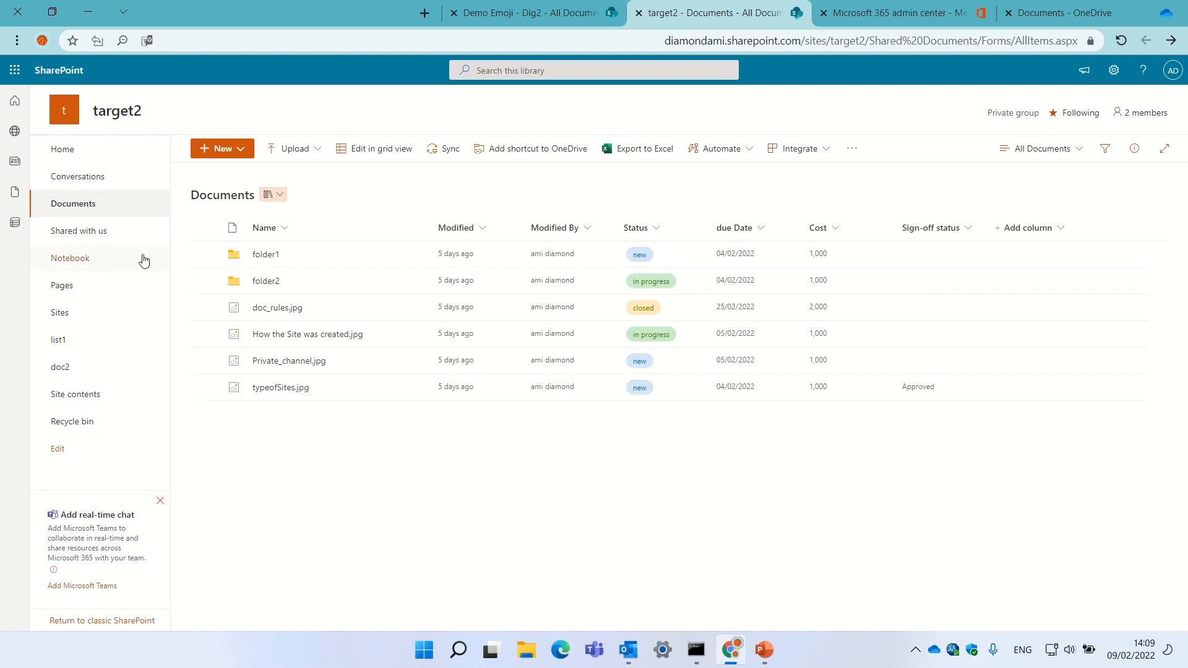
# Open target2's Documents library and show its switcher listing doc2, Documents, HR1 and IT.
pyautogui.click(62, 149)
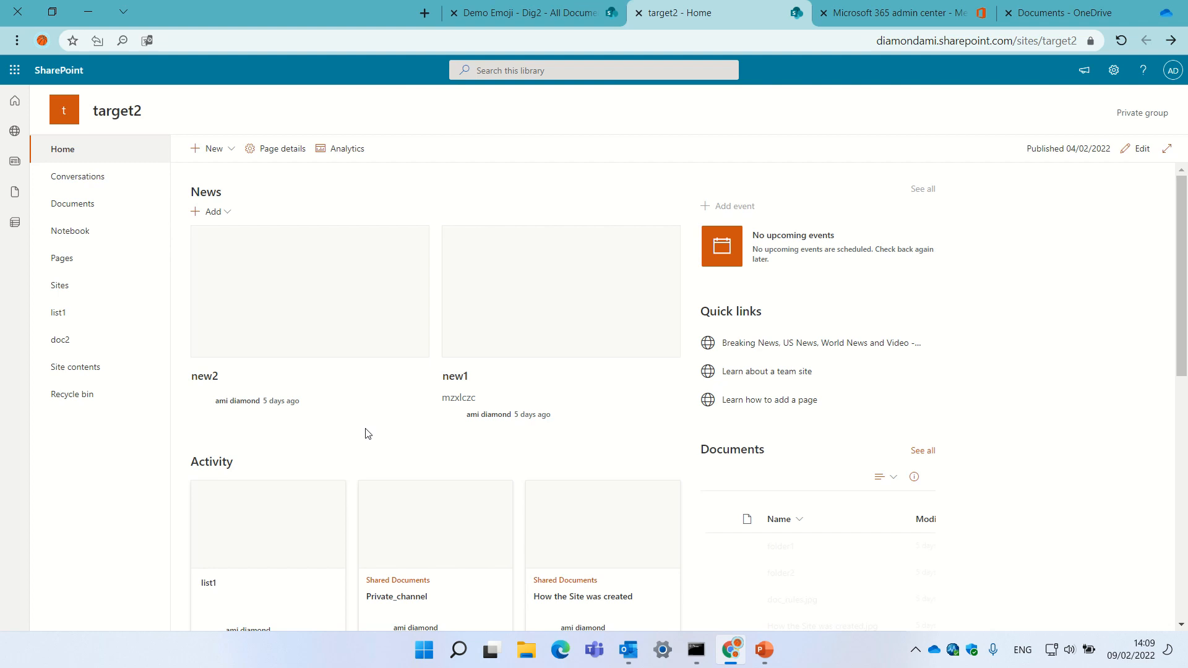
pyautogui.click(72, 204)
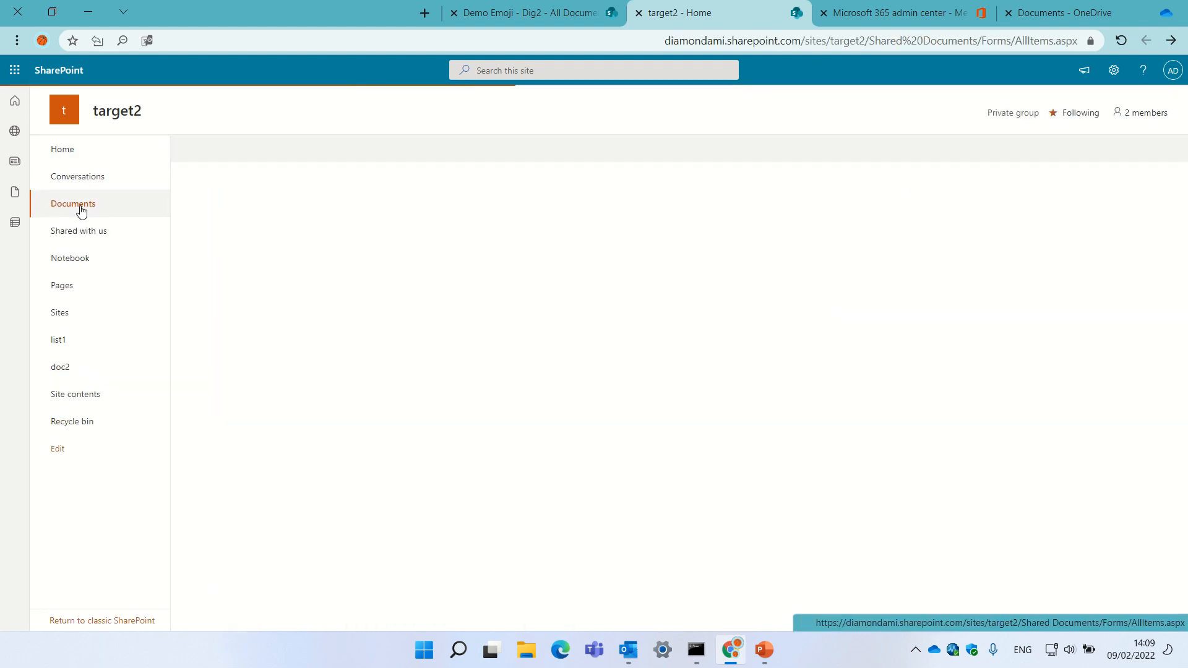
pyautogui.click(73, 203)
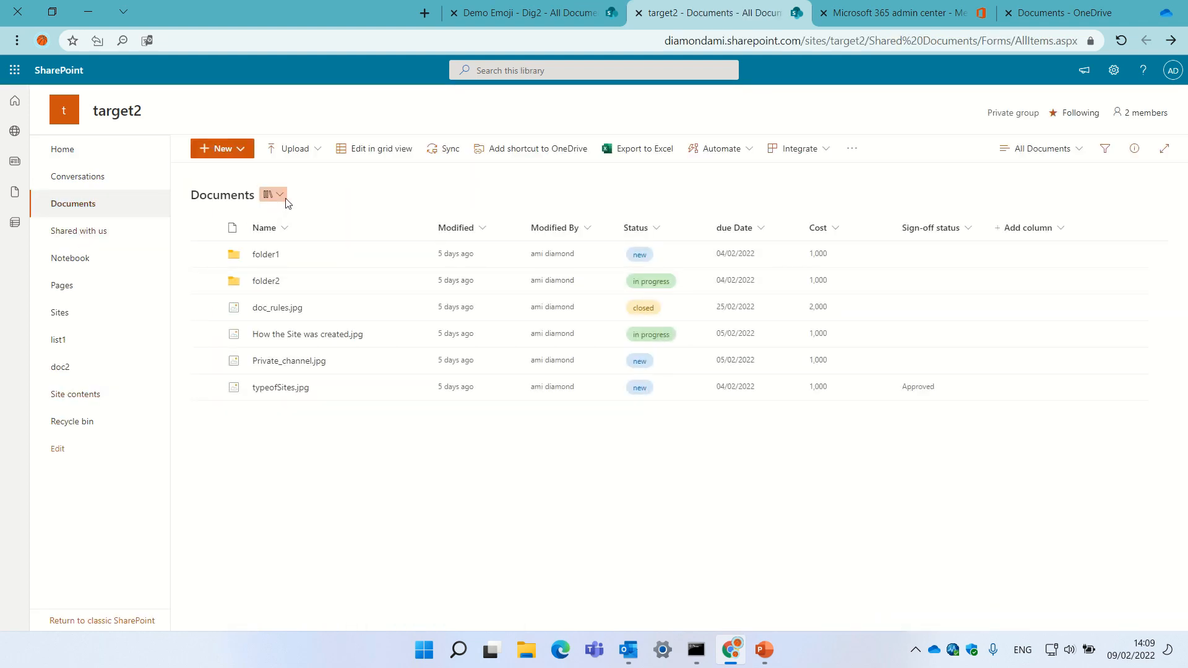
pyautogui.click(278, 194)
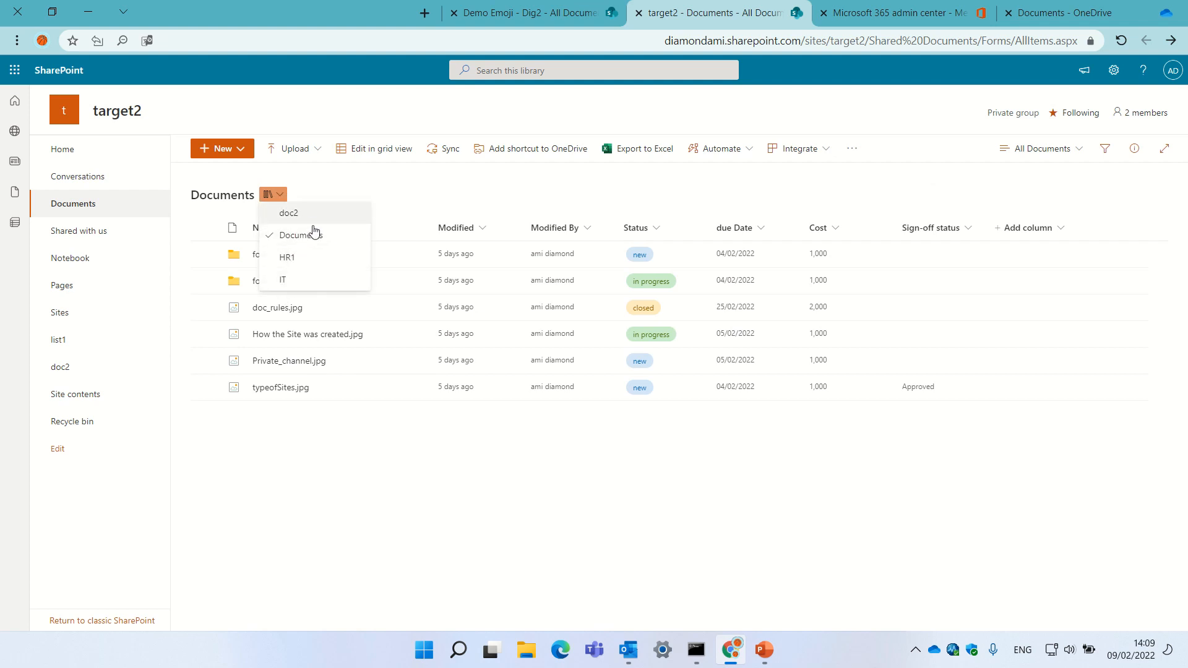
pyautogui.moveTo(326, 226)
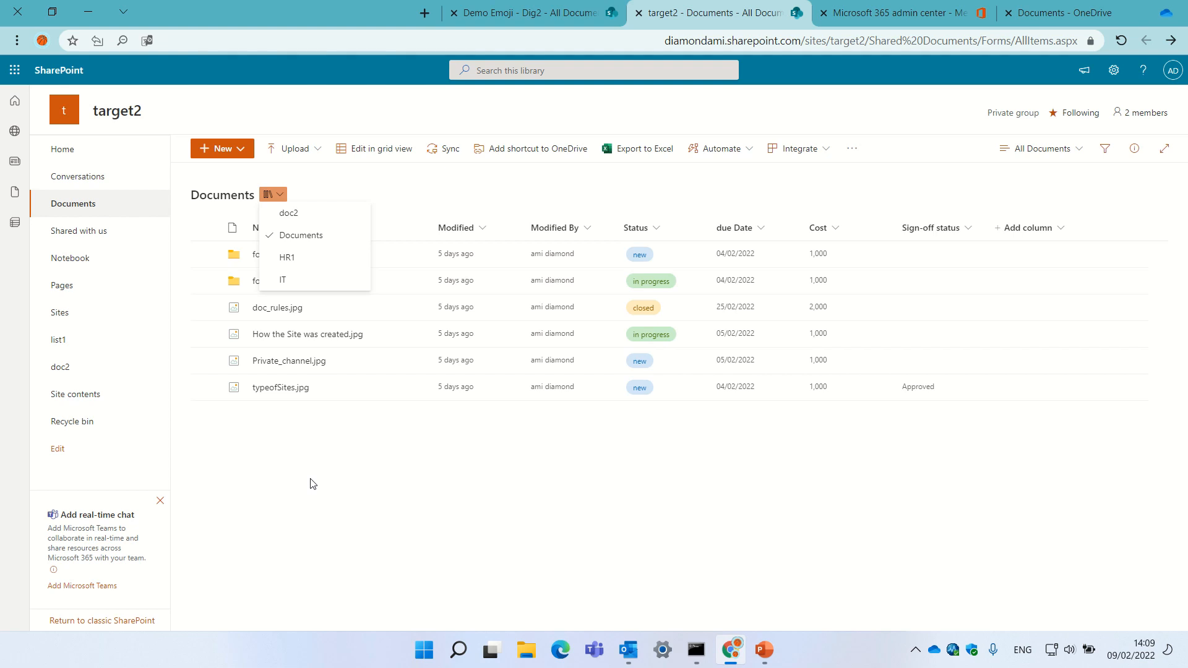
pyautogui.moveTo(555, 369)
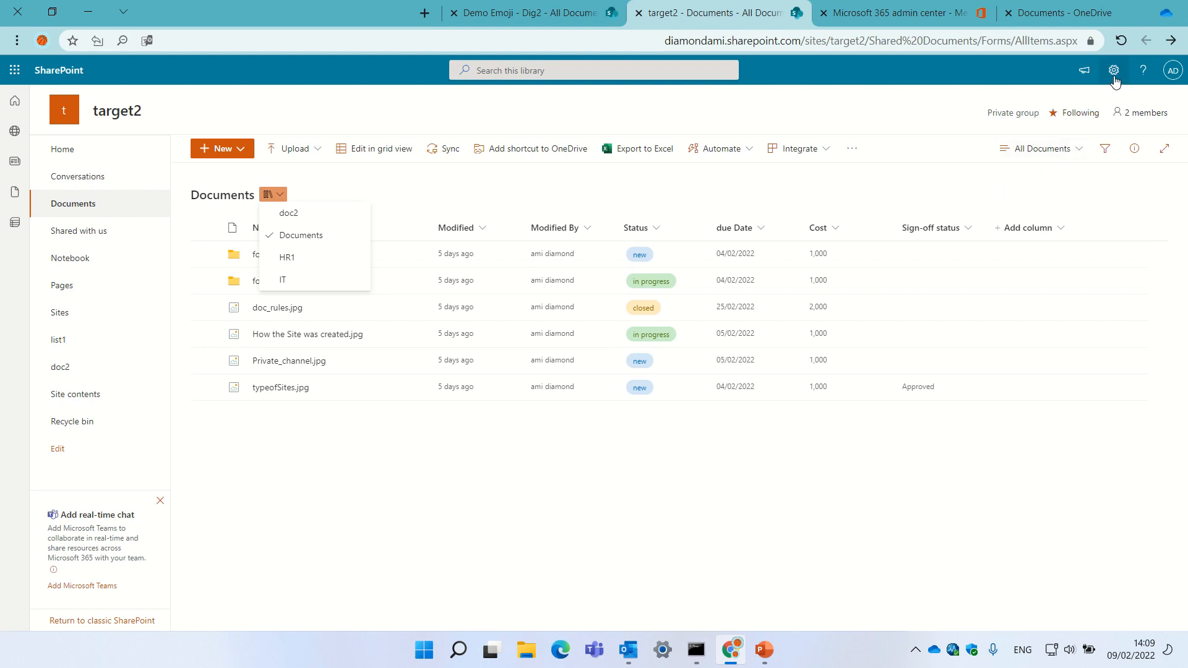
pyautogui.moveTo(1114, 71)
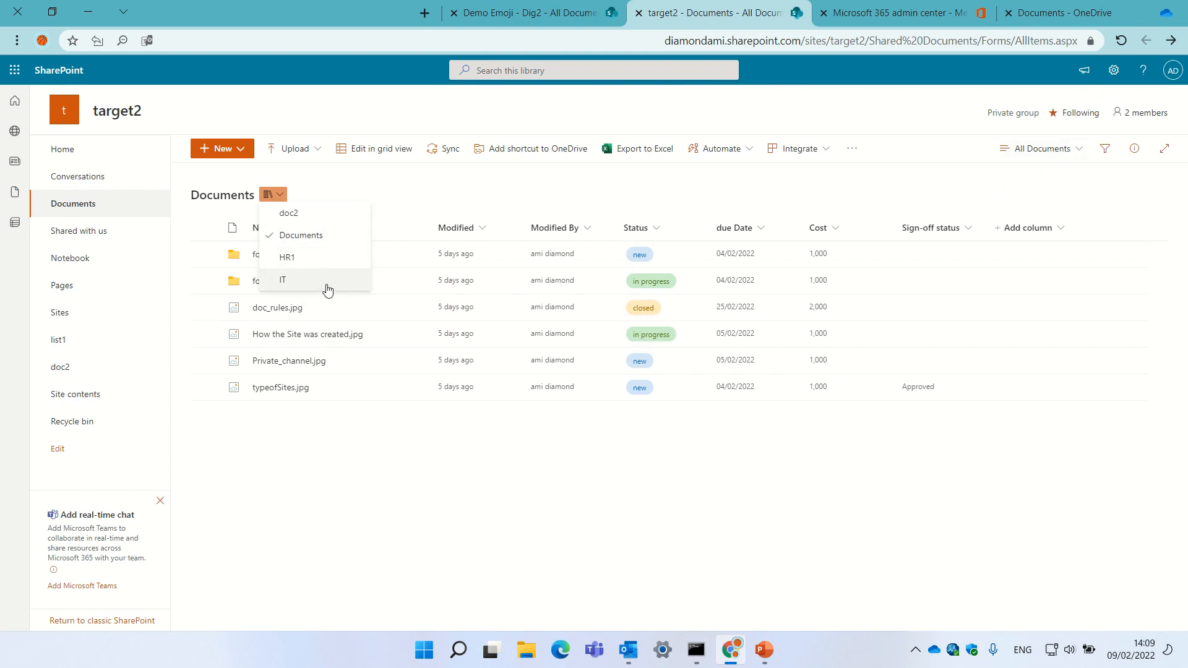
pyautogui.moveTo(338, 284)
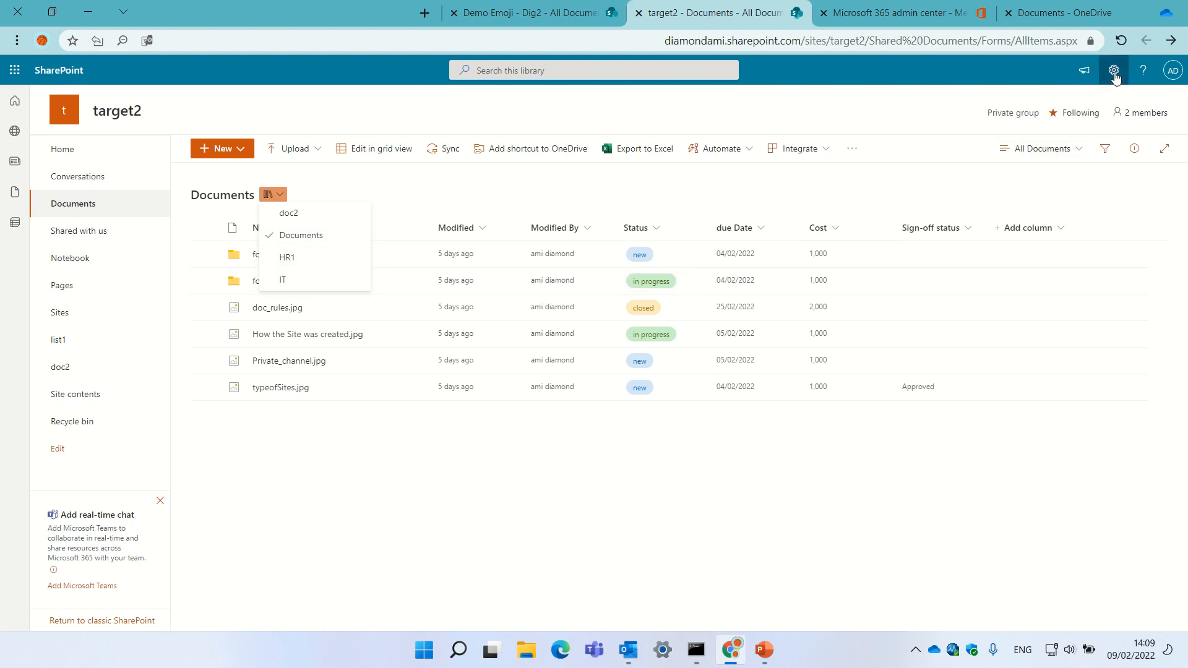
# Go to target2's Site contents page from the Settings panel.
pyautogui.click(1112, 70)
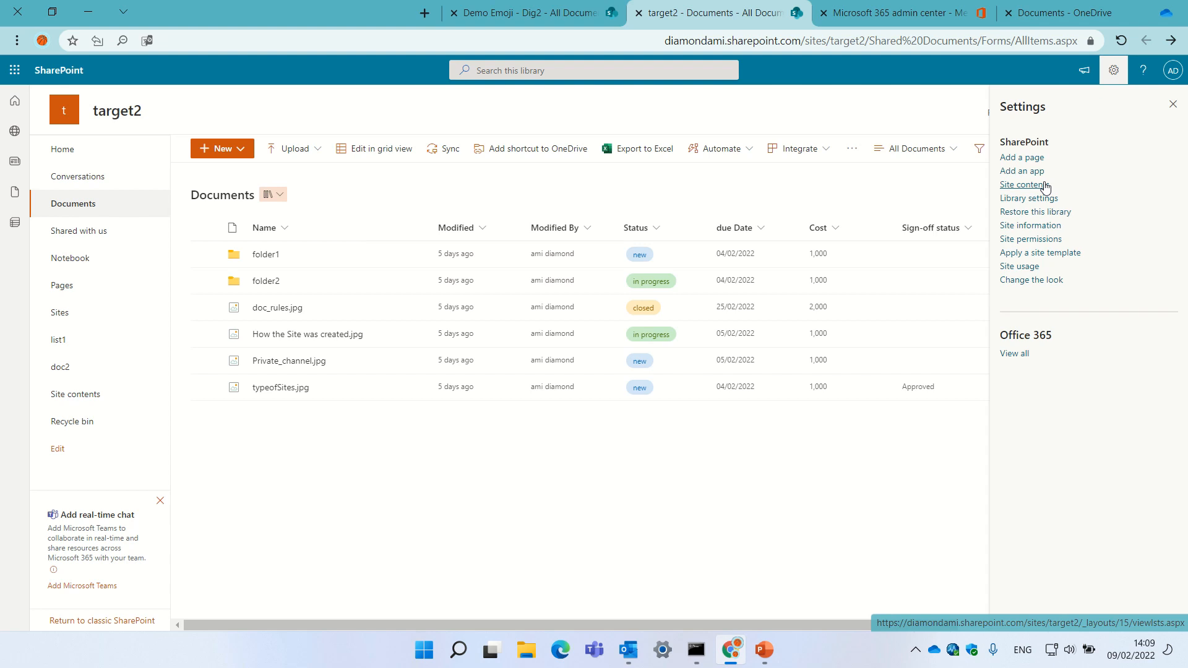
pyautogui.click(1025, 184)
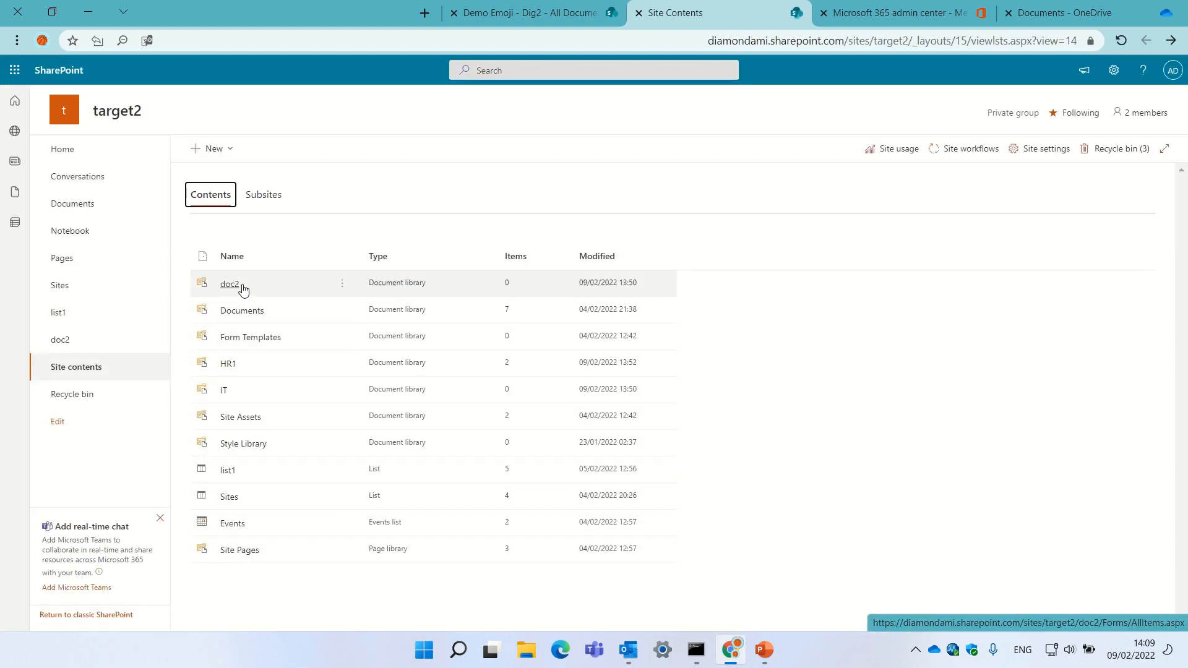
pyautogui.moveTo(245, 450)
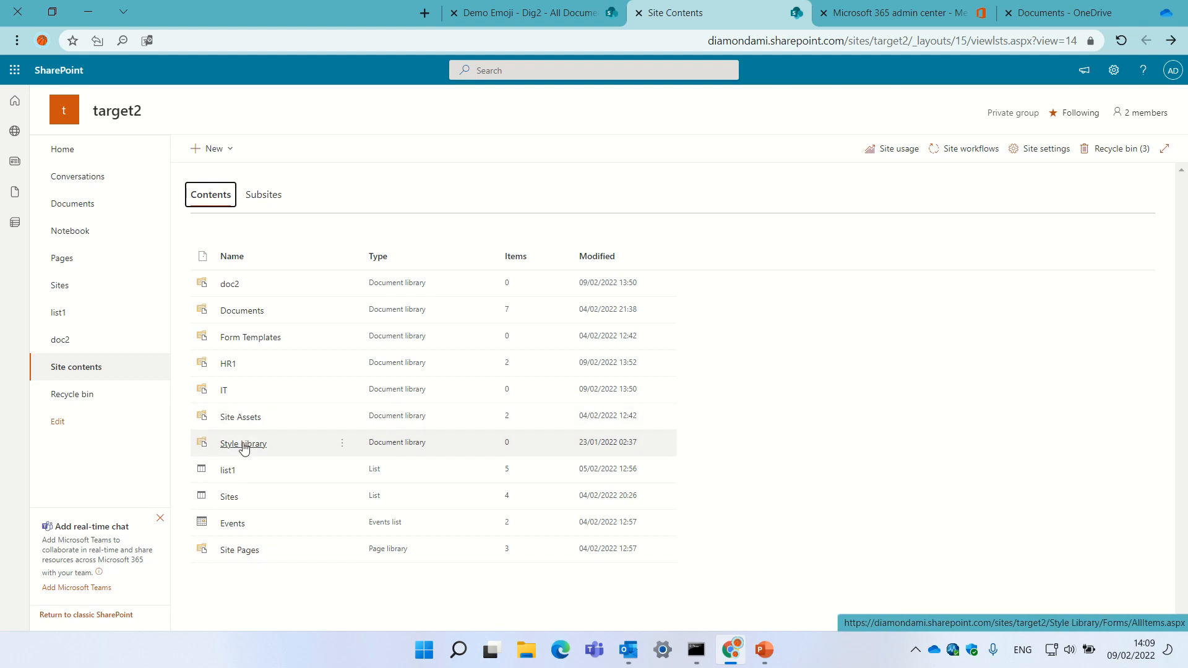
pyautogui.moveTo(243, 446)
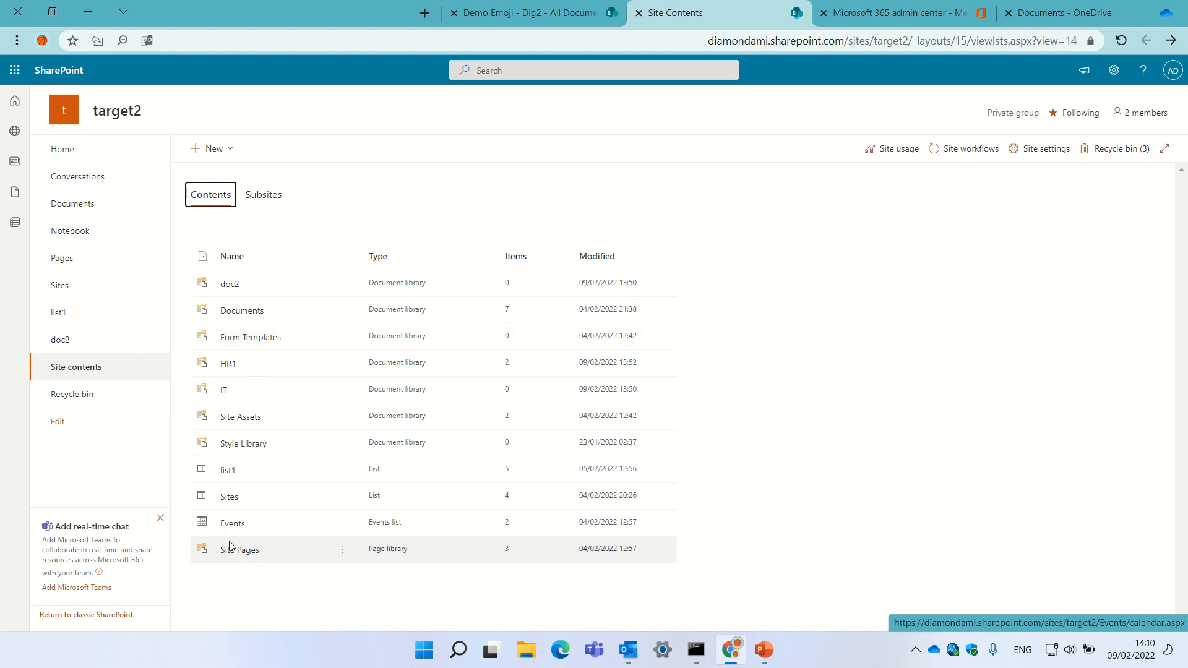
pyautogui.moveTo(230, 553)
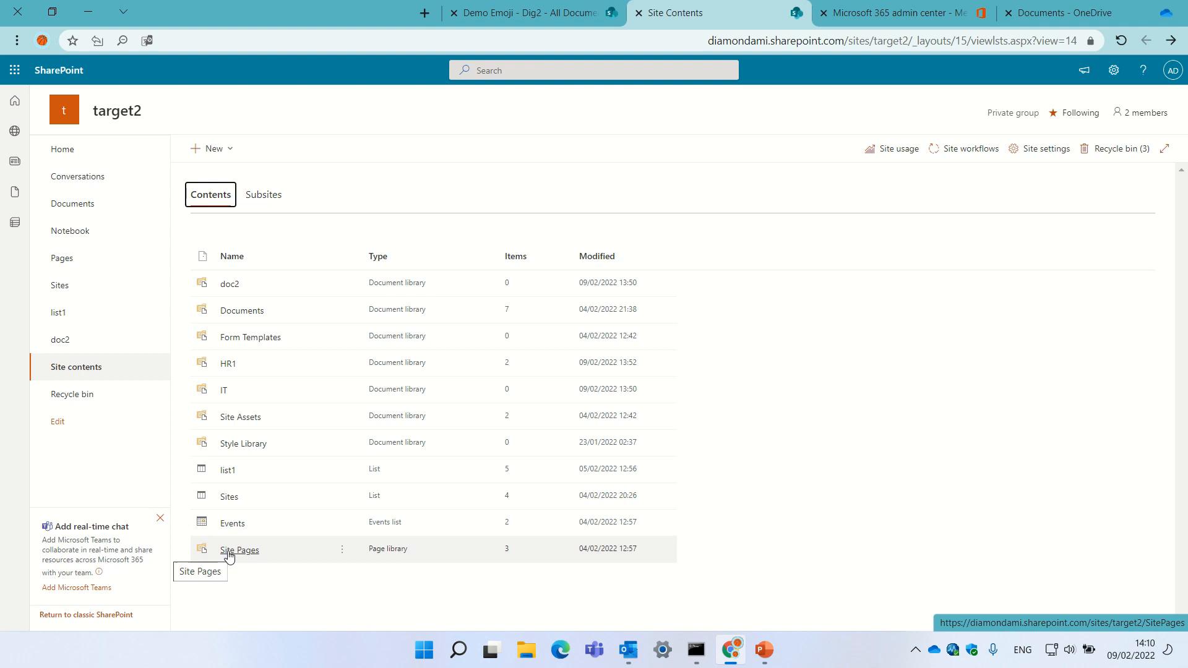
pyautogui.moveTo(588, 283)
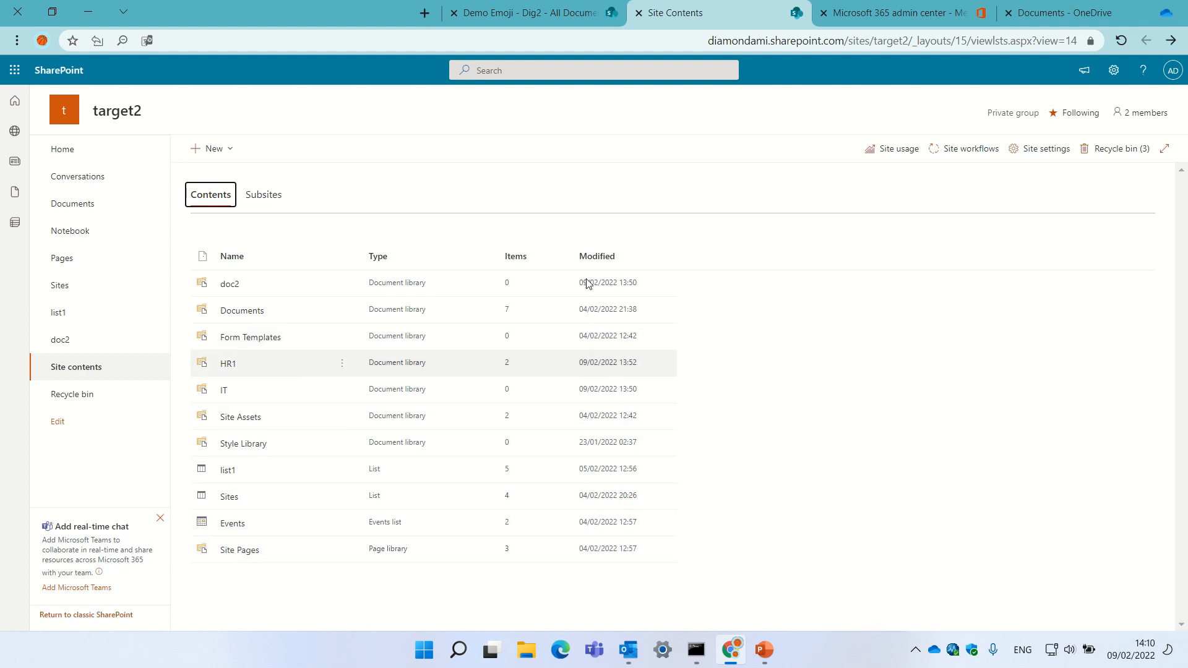
# Use the Demo Emoji library switcher to move between doc5 and Dig2, ending on empty doc5.
pyautogui.click(525, 13)
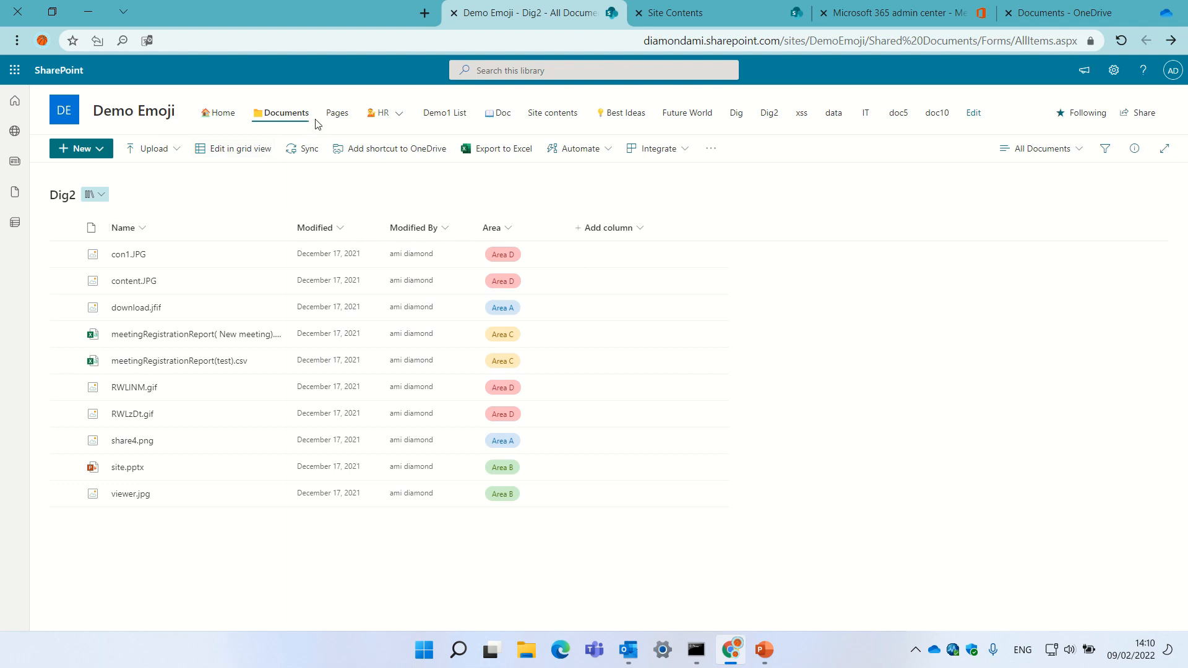
pyautogui.click(94, 195)
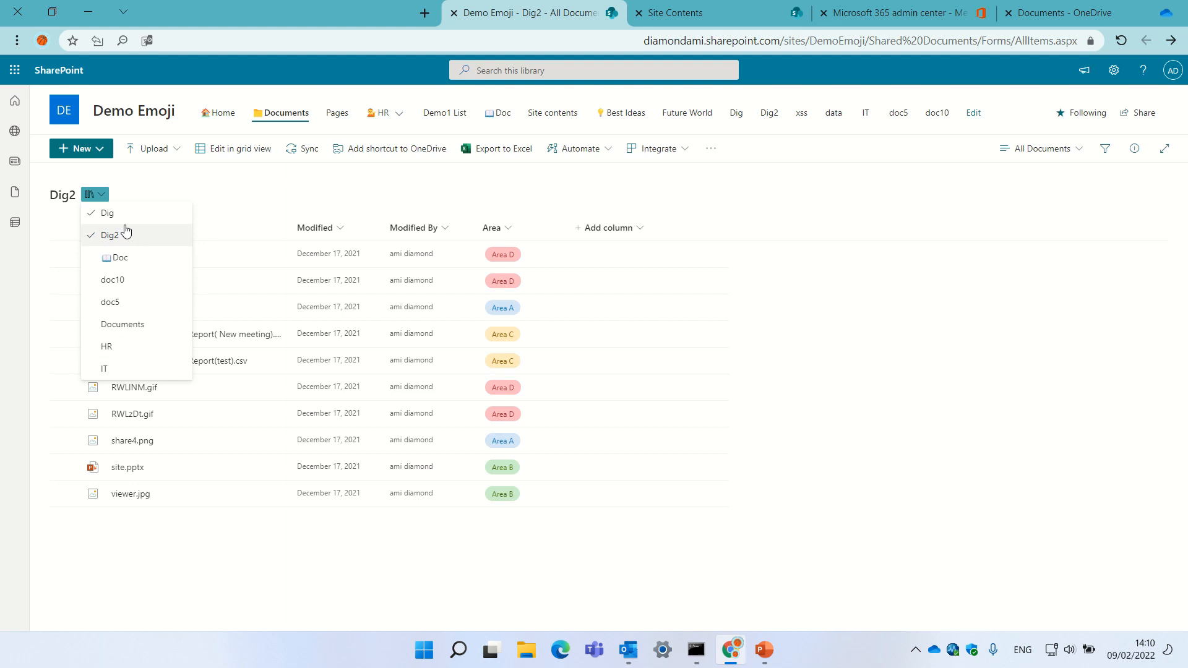
pyautogui.click(110, 302)
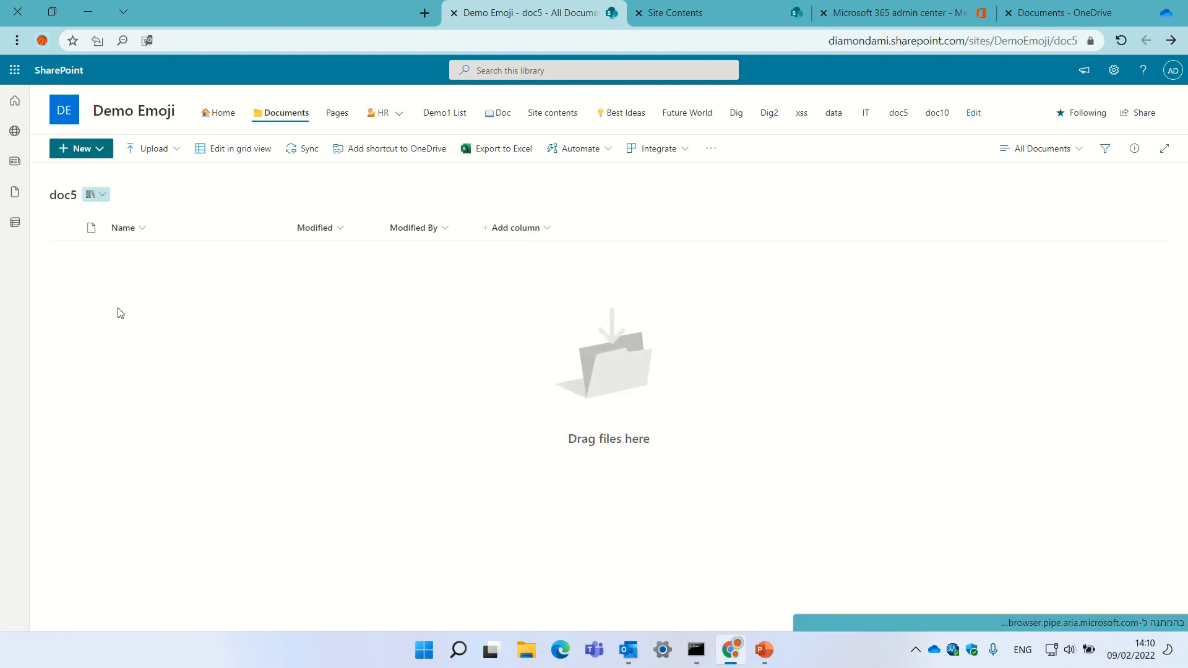
pyautogui.click(104, 195)
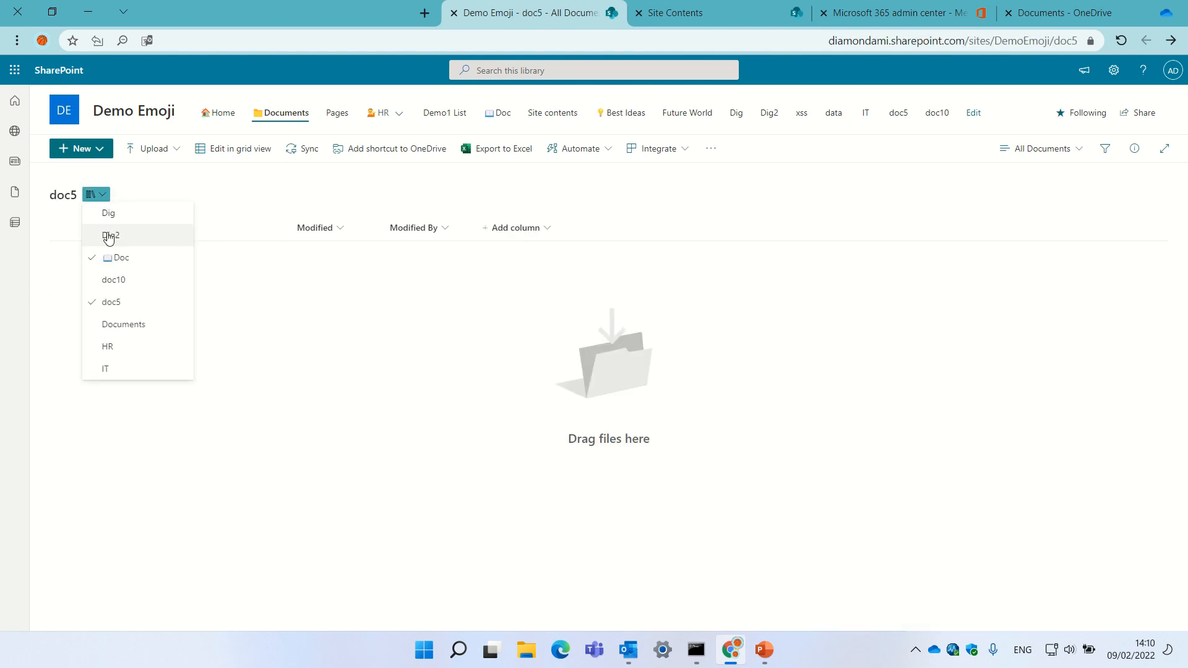
pyautogui.click(110, 236)
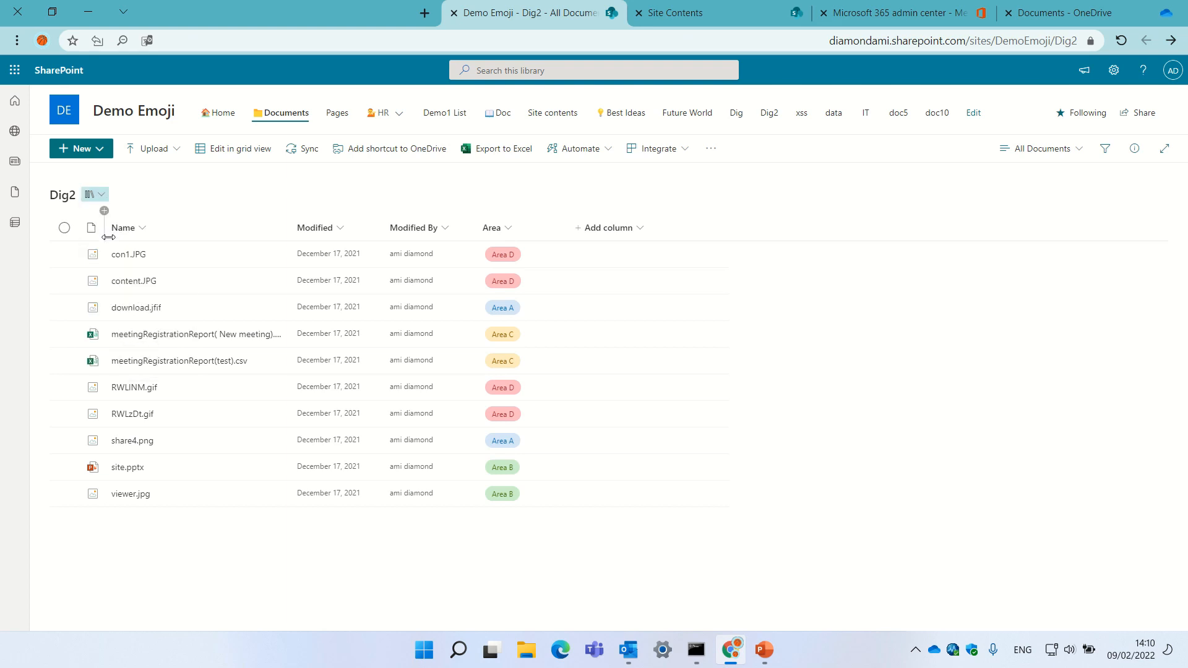
pyautogui.click(898, 113)
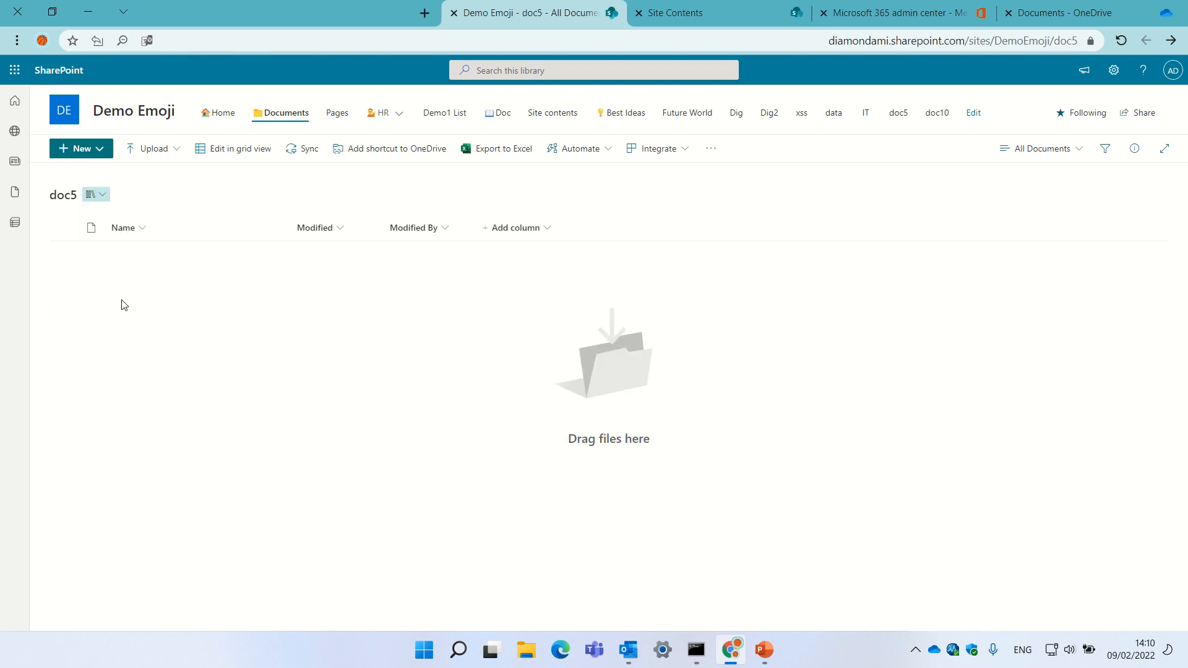
pyautogui.moveTo(651, 390)
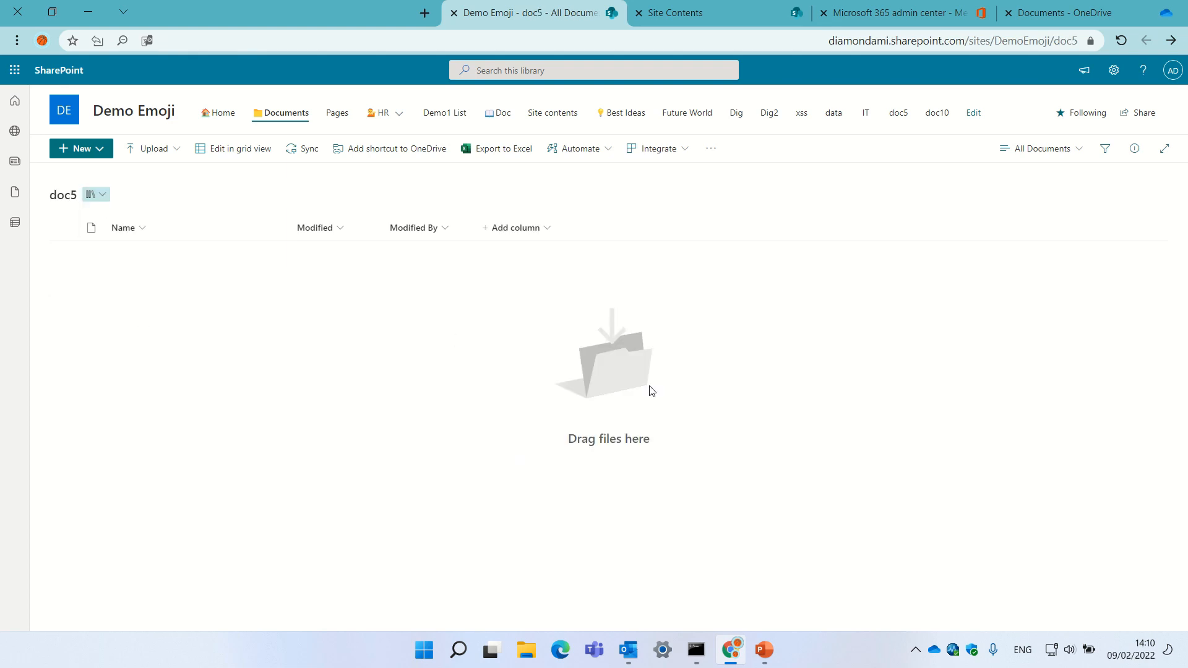
# In OneDrive, open The HR Team from Quick access and switch to its doc library.
pyautogui.click(1054, 12)
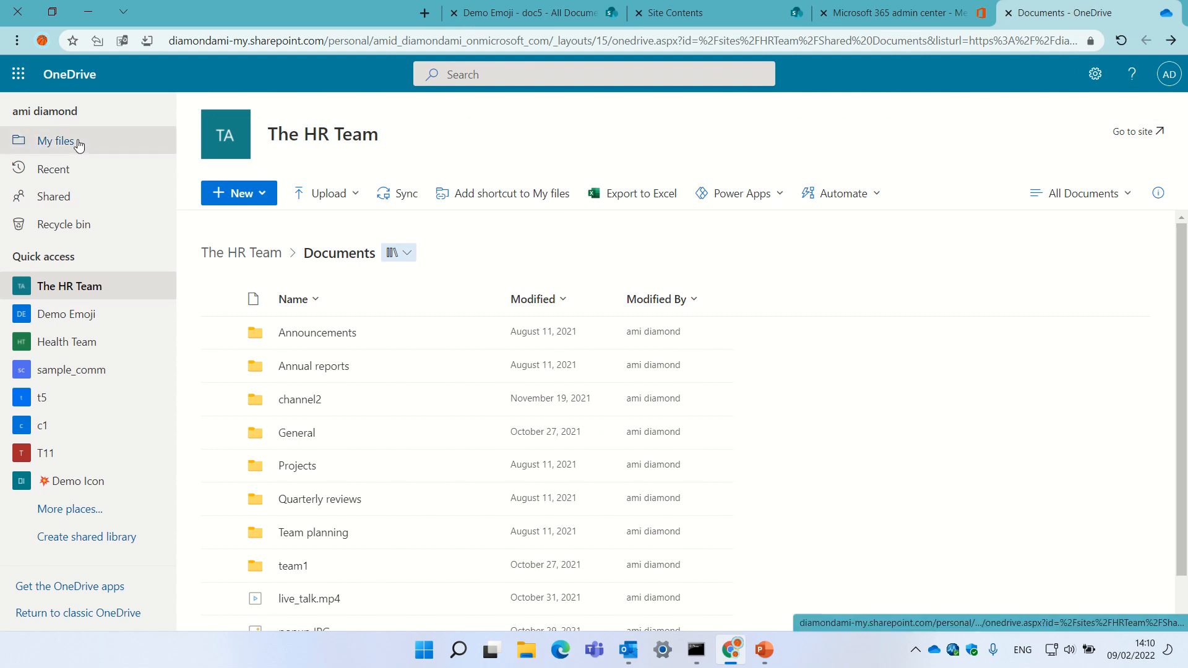
pyautogui.click(55, 140)
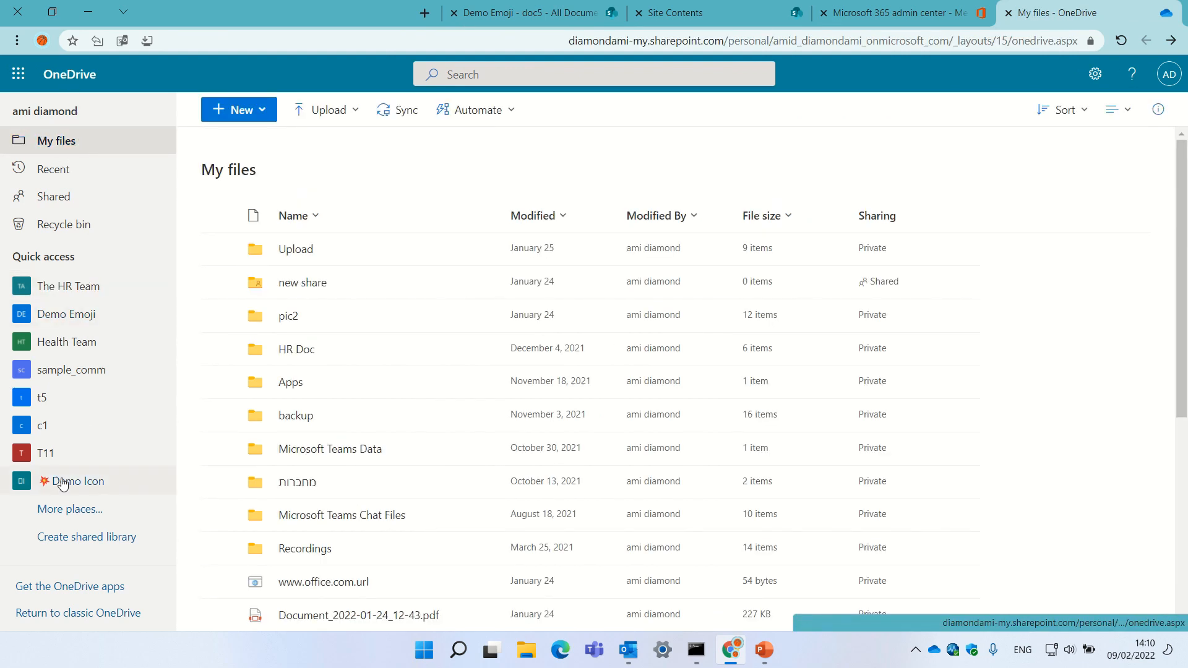
pyautogui.moveTo(74, 464)
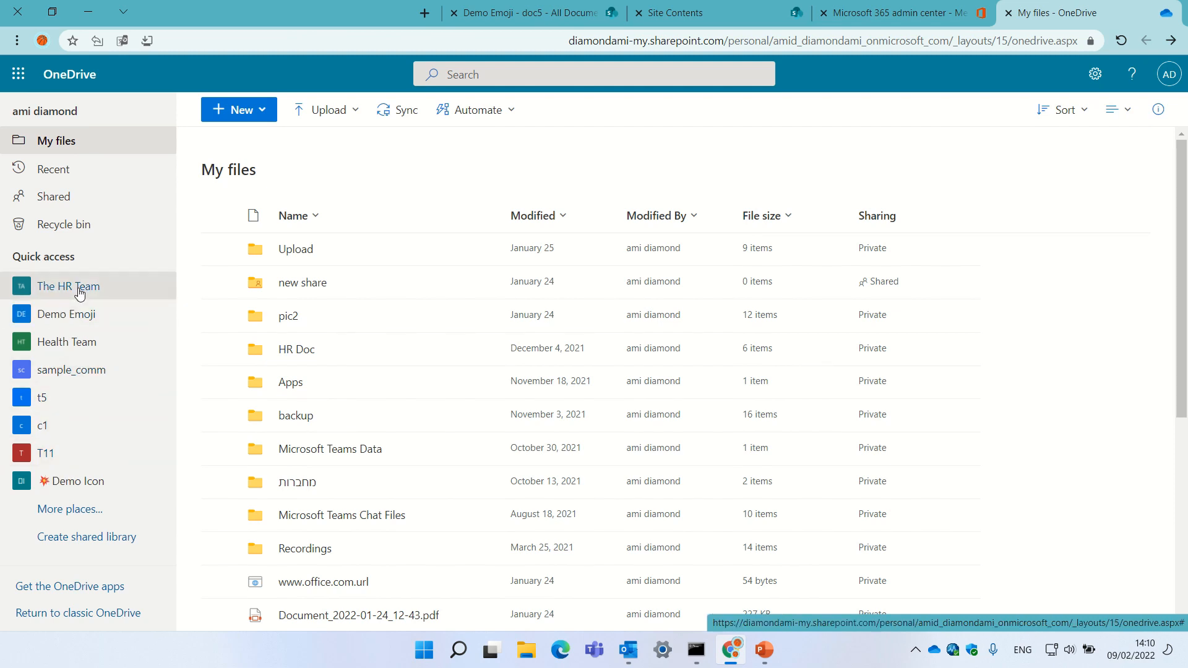
pyautogui.click(68, 286)
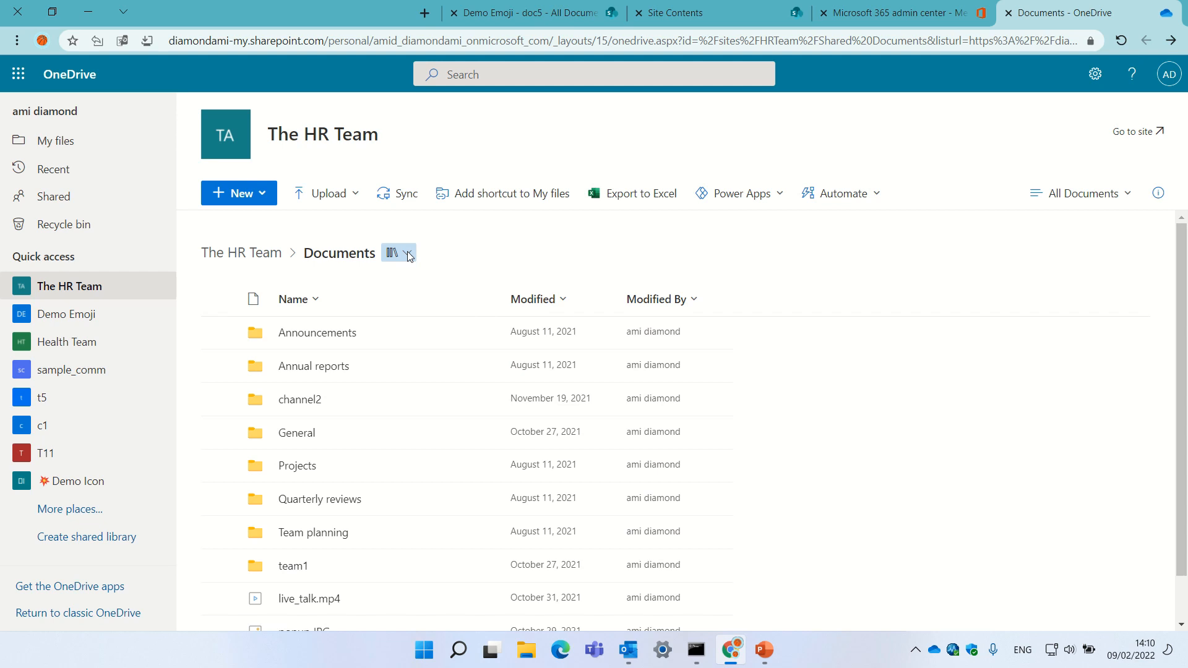
pyautogui.click(407, 253)
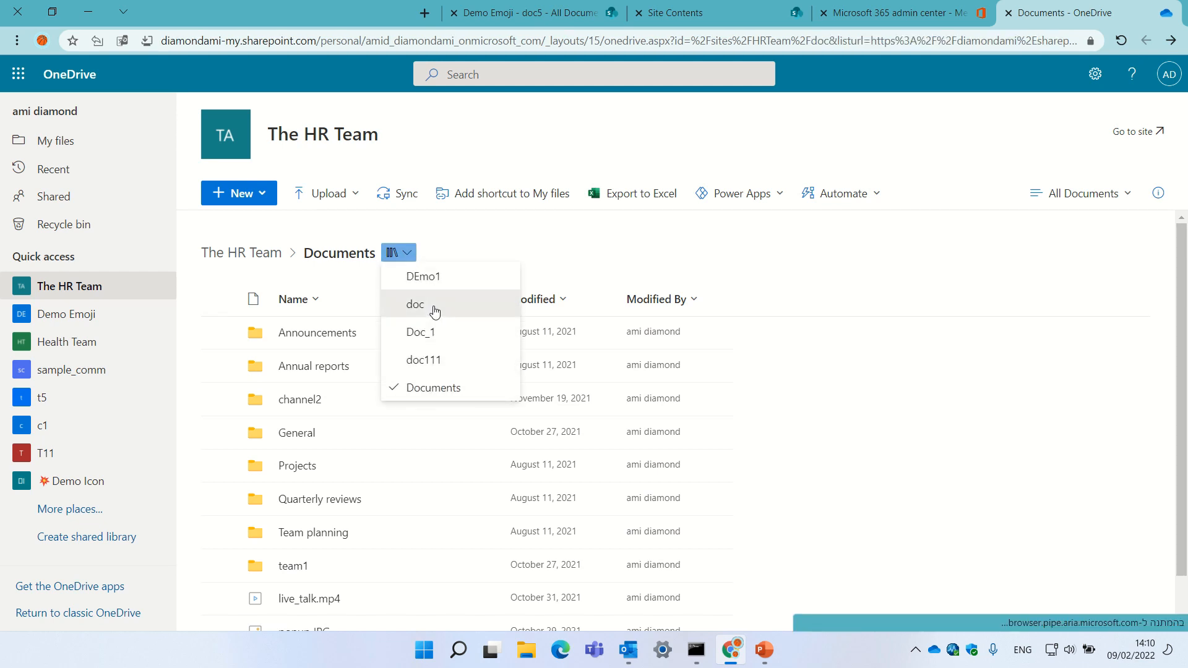
pyautogui.click(66, 314)
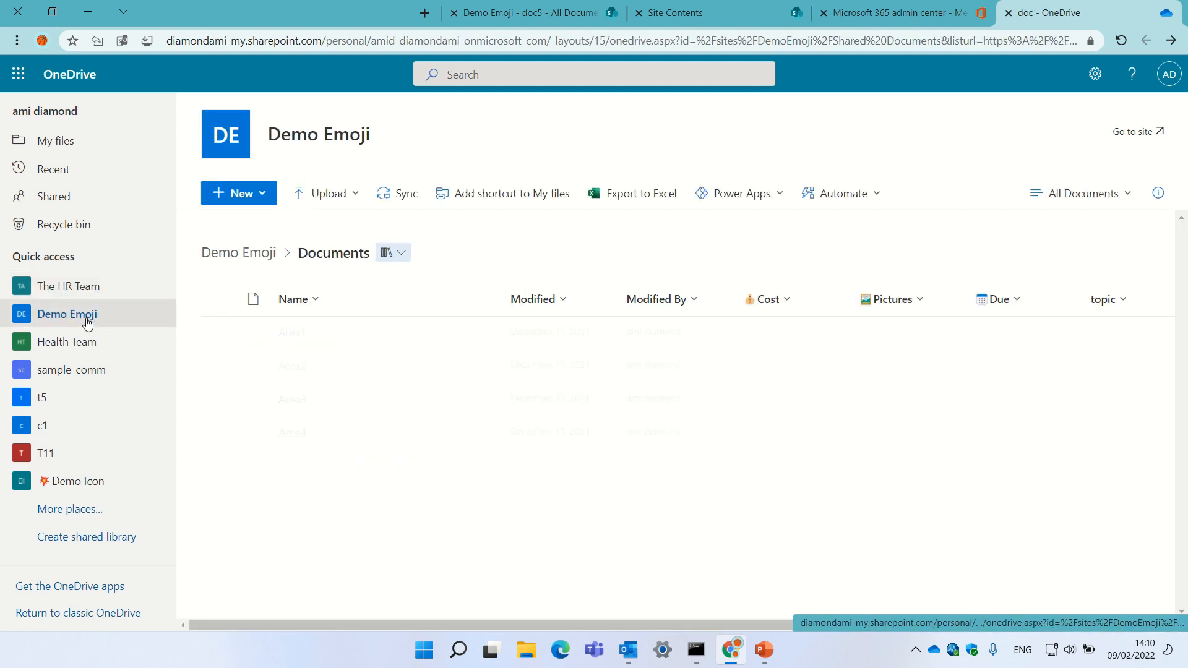
# Switch Demo Emoji to doc10, check Health Team's libraries, then open sample_comm's Documents.
pyautogui.click(393, 252)
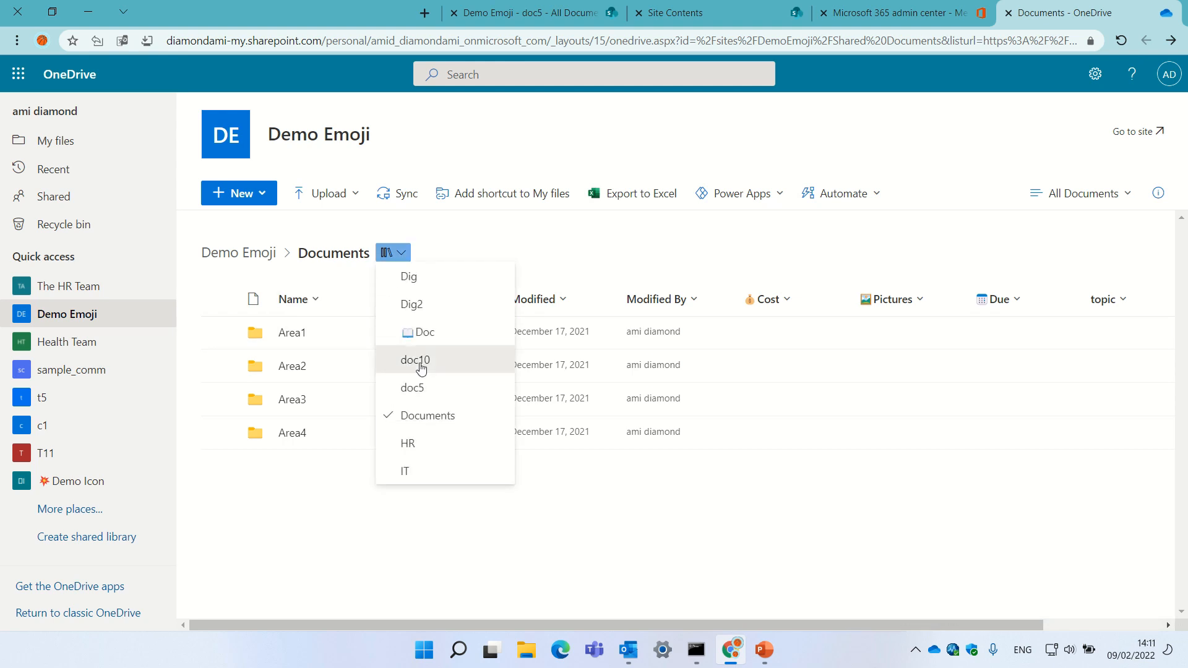
pyautogui.click(415, 360)
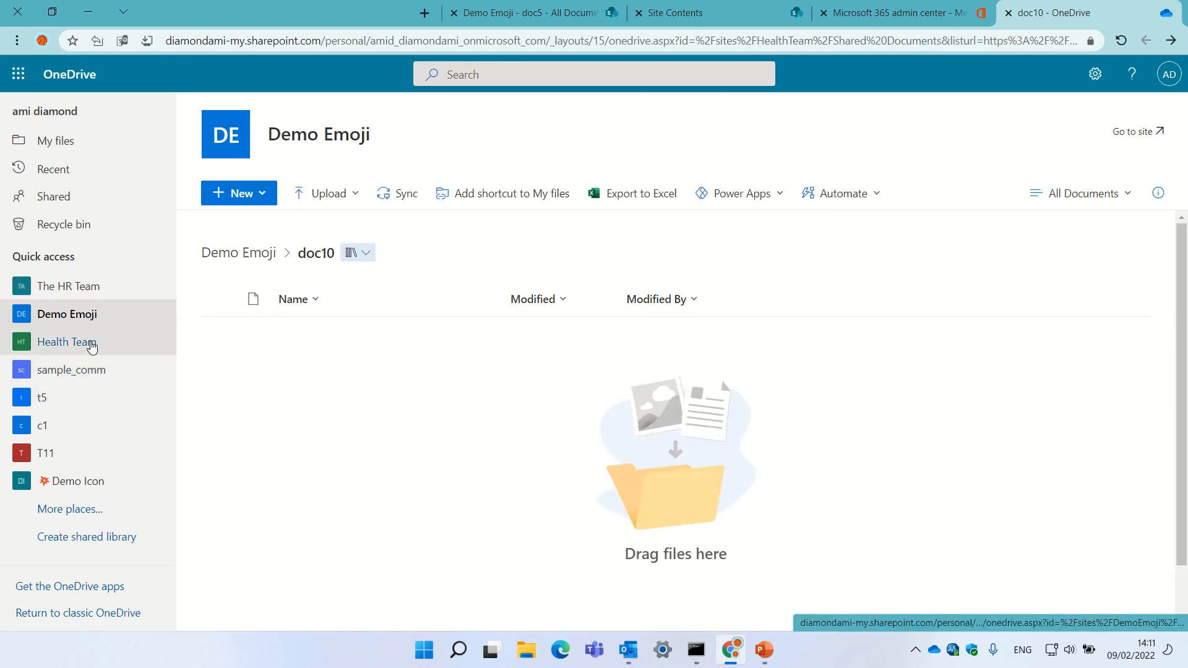
pyautogui.click(68, 341)
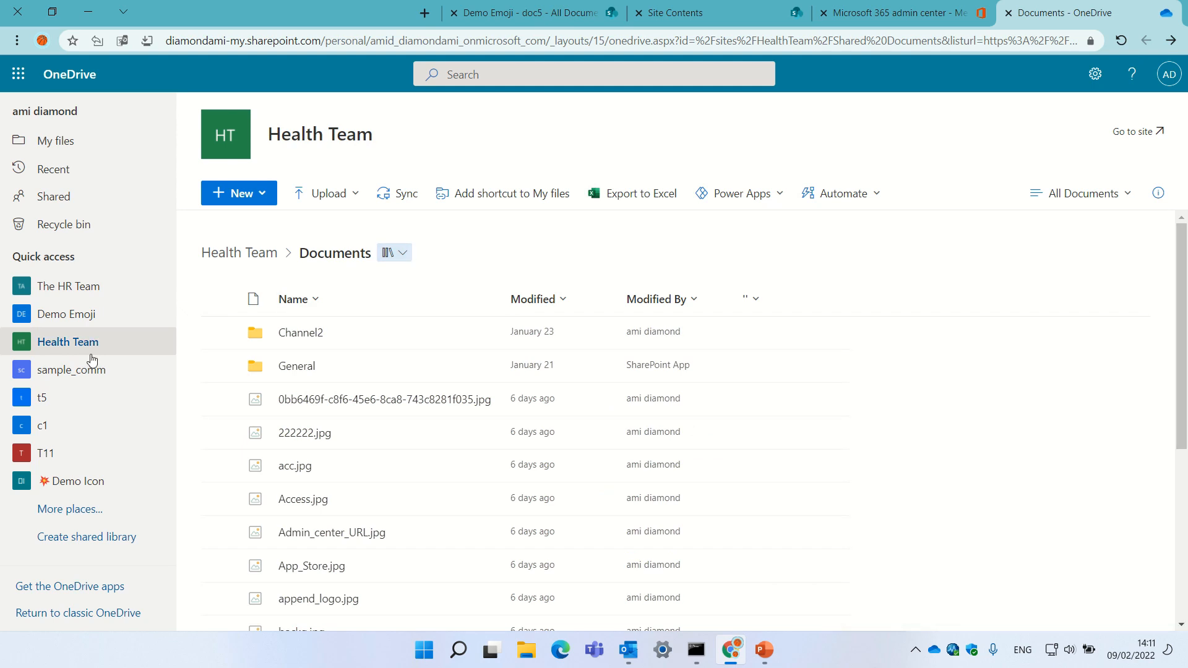
pyautogui.moveTo(74, 363)
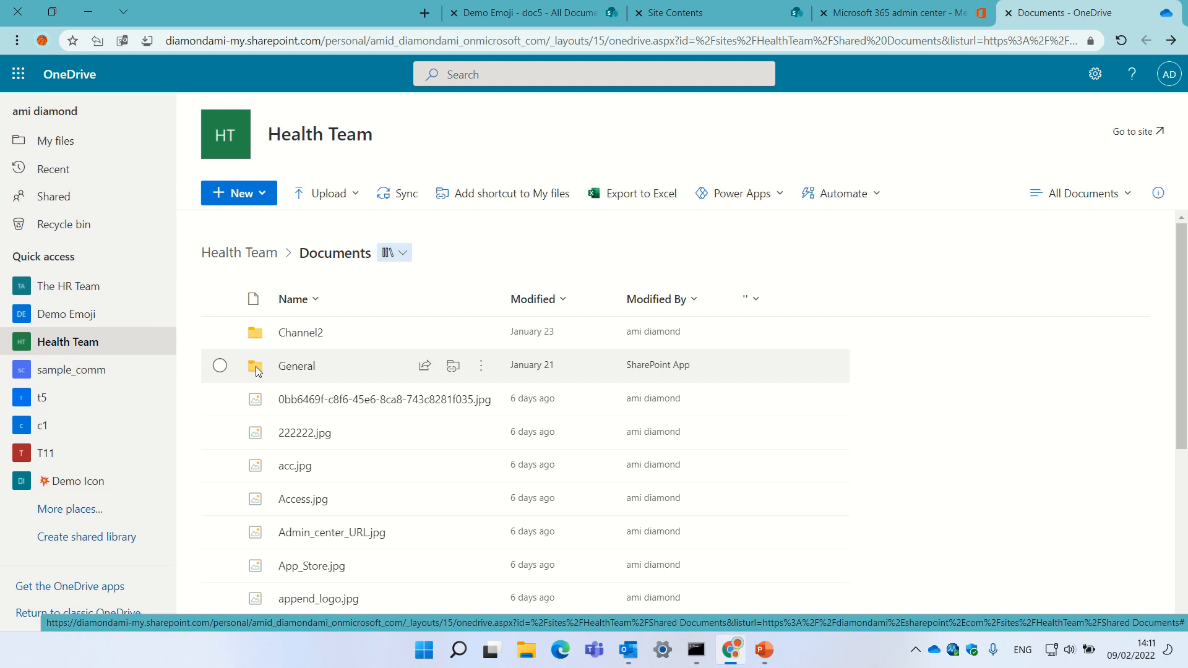
pyautogui.click(394, 252)
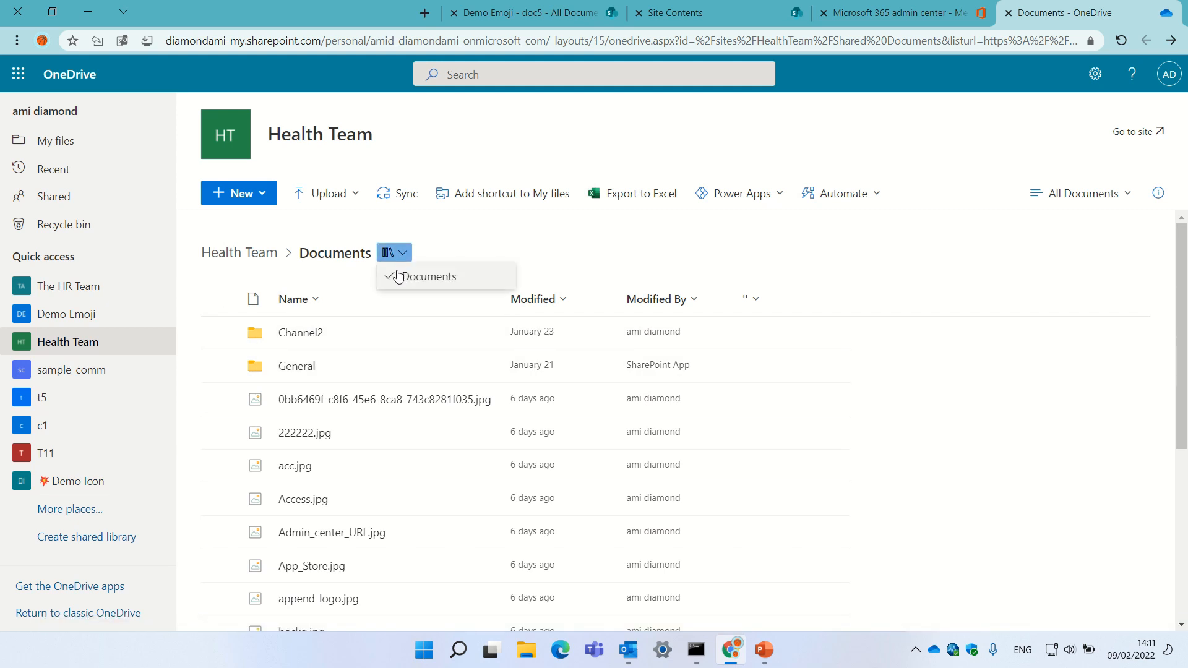
pyautogui.click(71, 369)
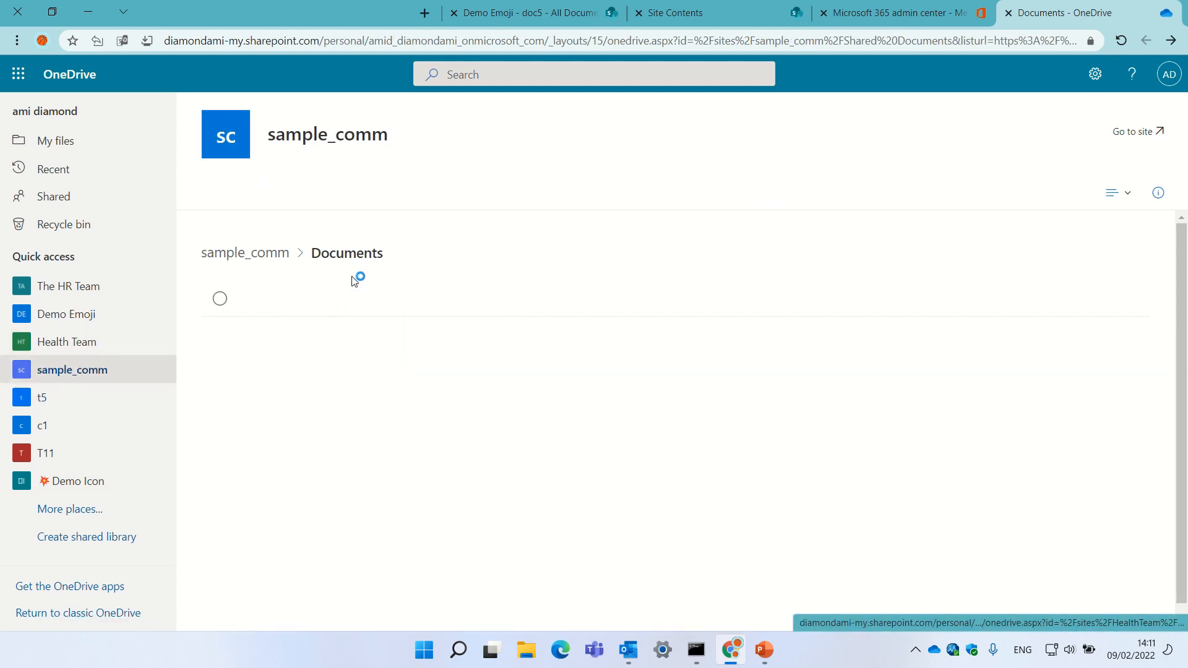